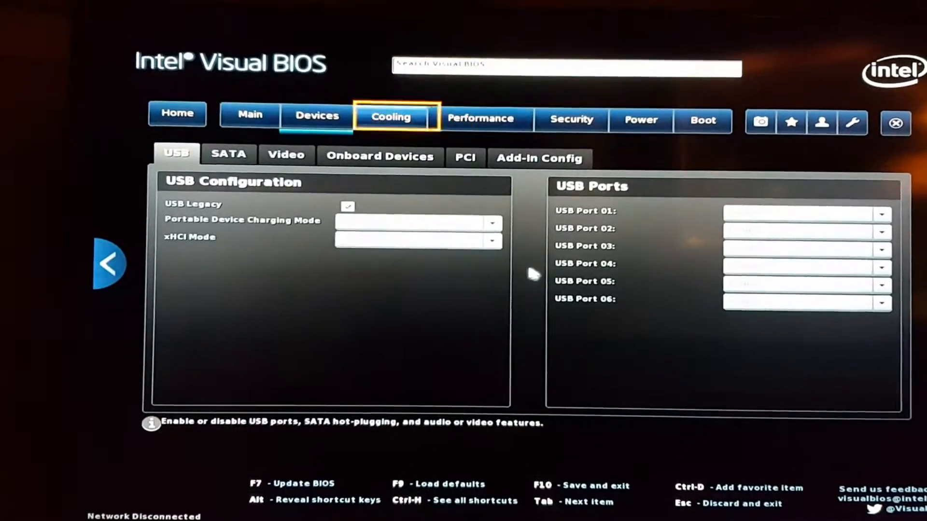
Show the Performance section's processor core and uncore settings
left_click(390, 116)
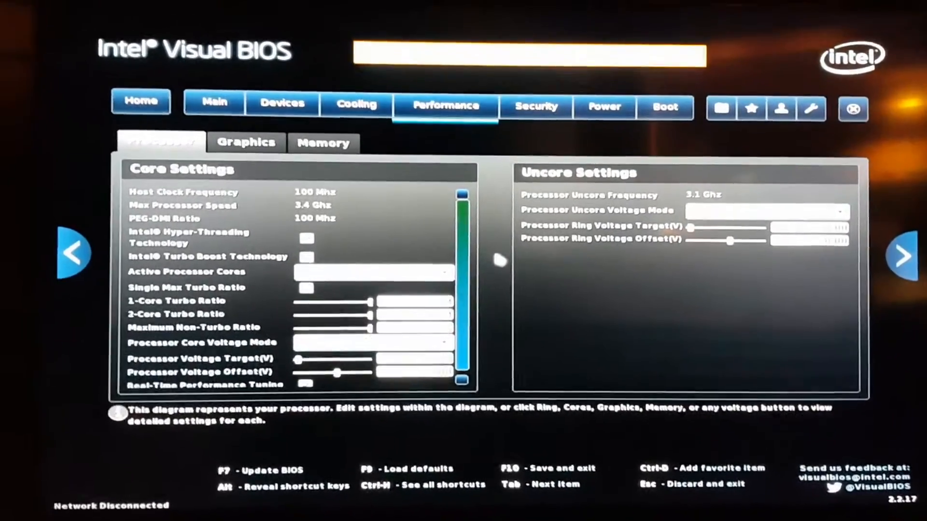
Show the Security section's passwords and Intel Virtualization Technology setting
left_click(534, 106)
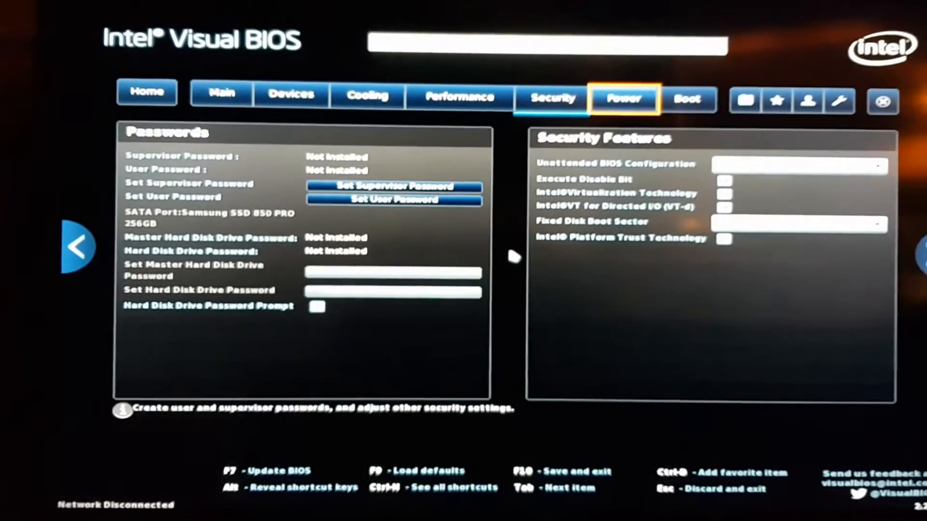
Go via Power to Boot Priority, showing UEFI Boot enabled and the ArcoLinux bootloader
left_click(621, 98)
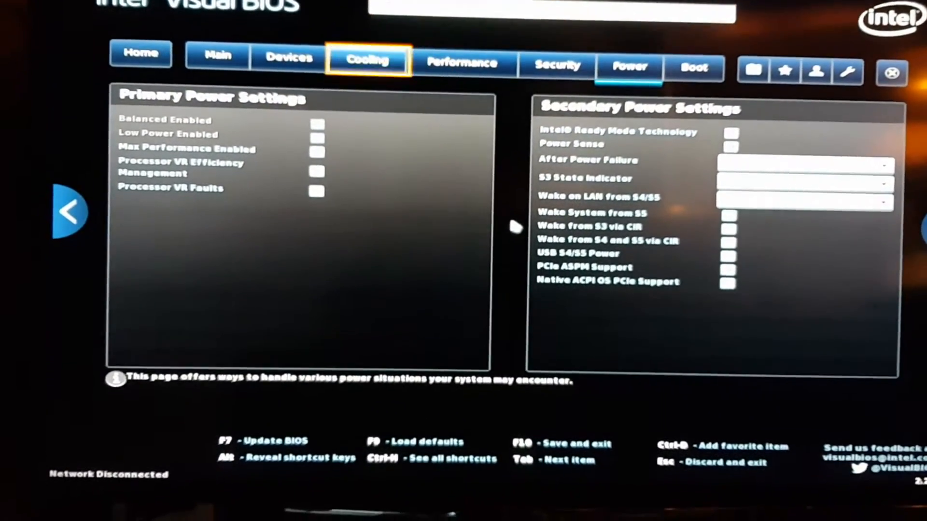
left_click(694, 66)
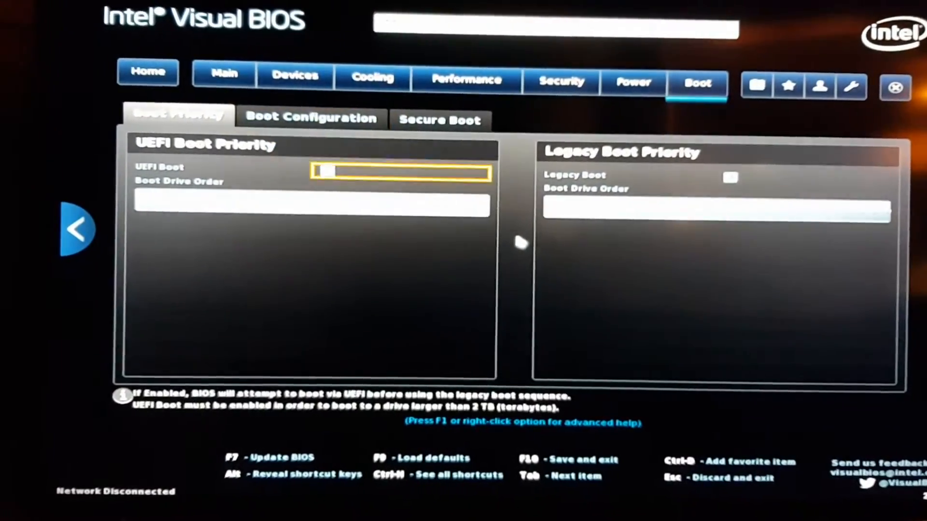
left_click(322, 172)
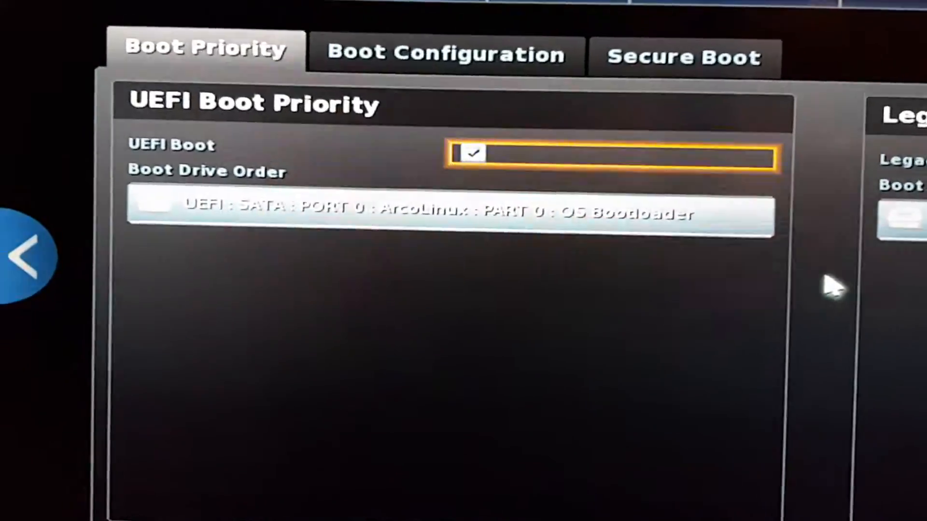